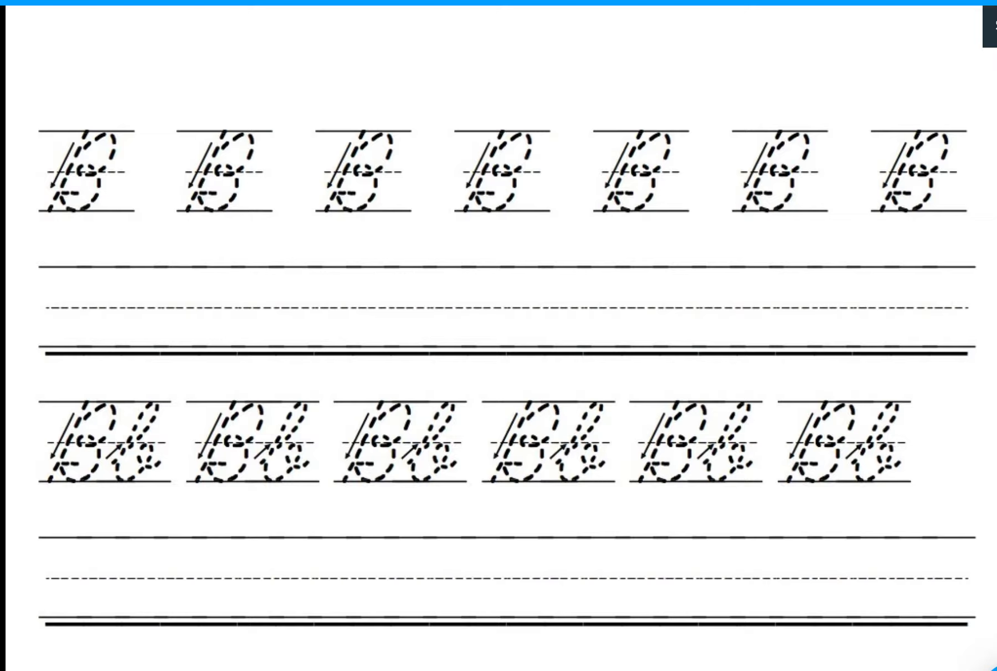
Place a blue ink dot at the top of the first dotted uppercase B
left_click(81, 132)
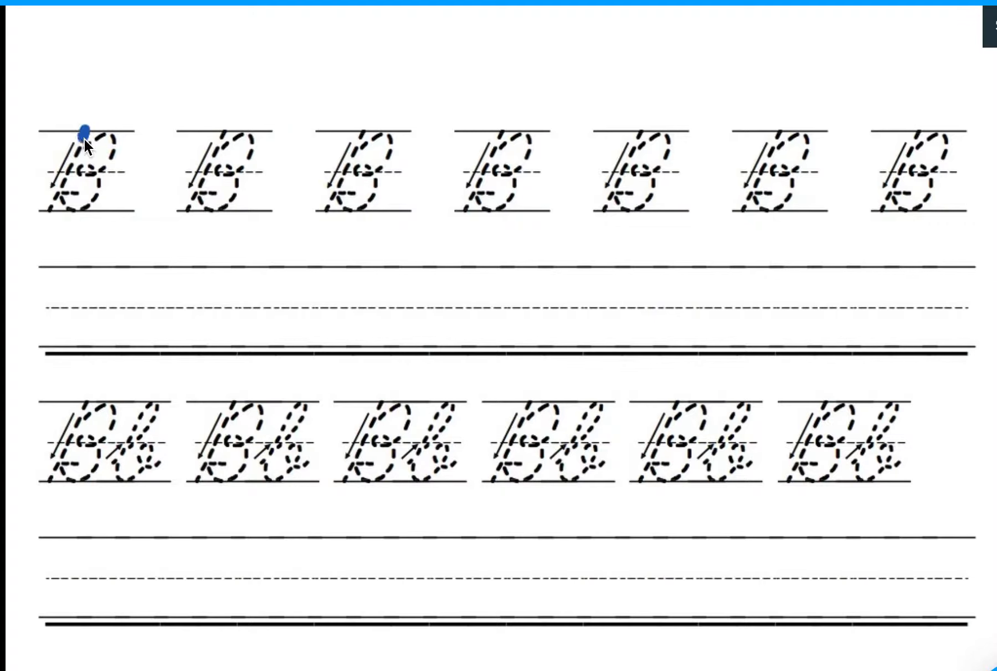
Trace the first, second and third dotted uppercase B guides in blue
left_click_drag(82, 133, 60, 203)
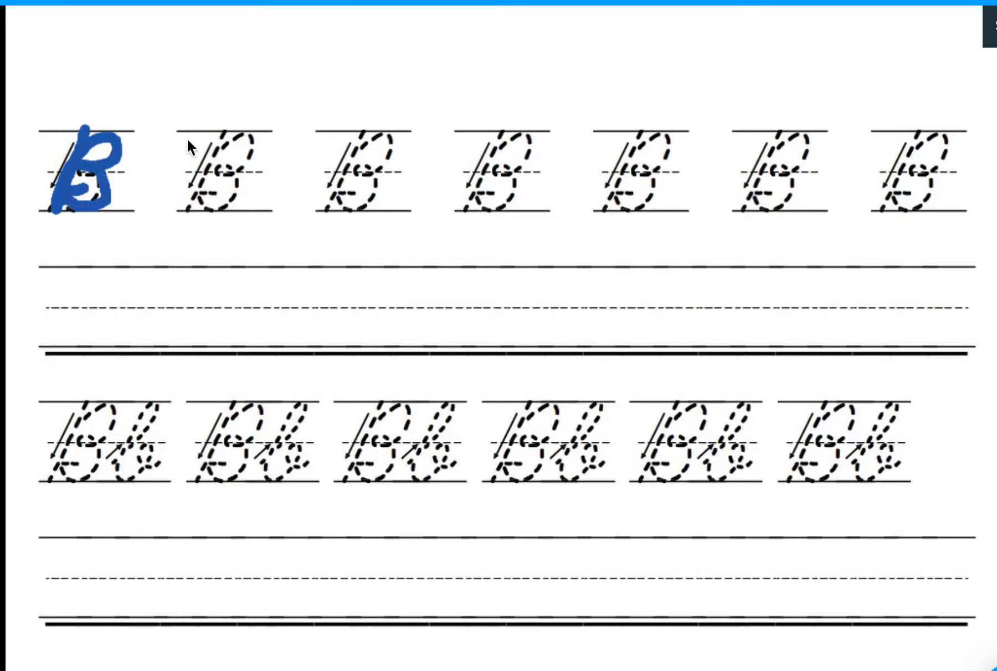
mouse_move(226, 134)
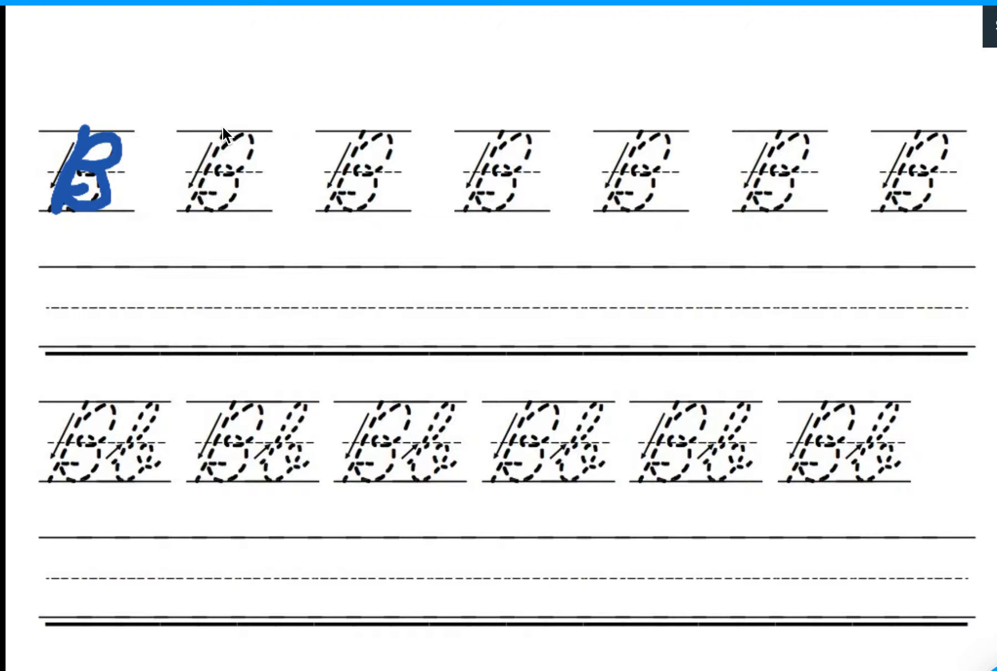
left_click_drag(219, 130, 203, 210)
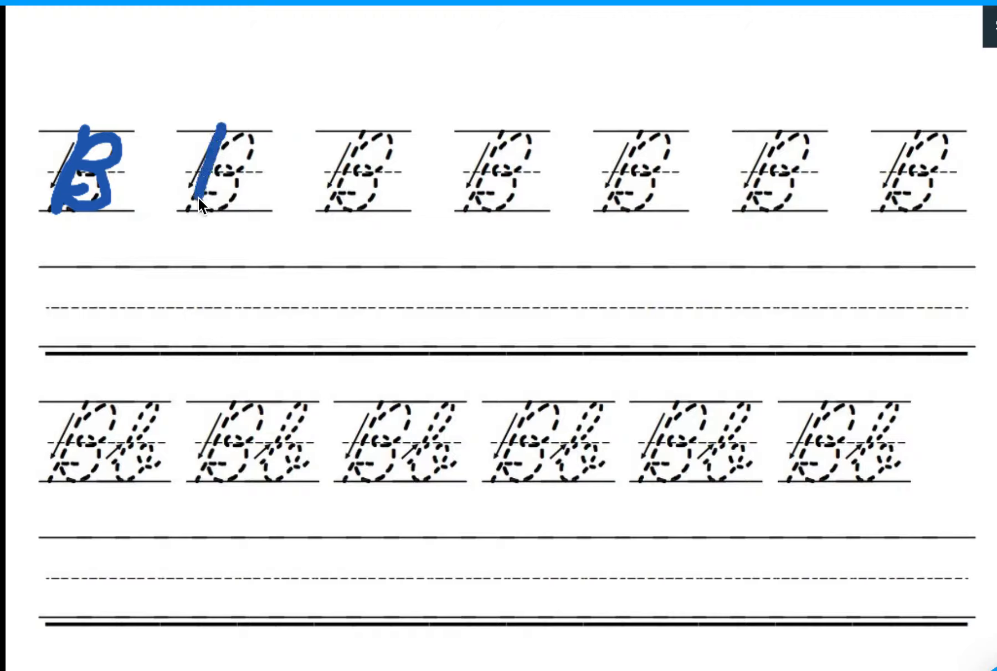
left_click_drag(201, 213, 248, 139)
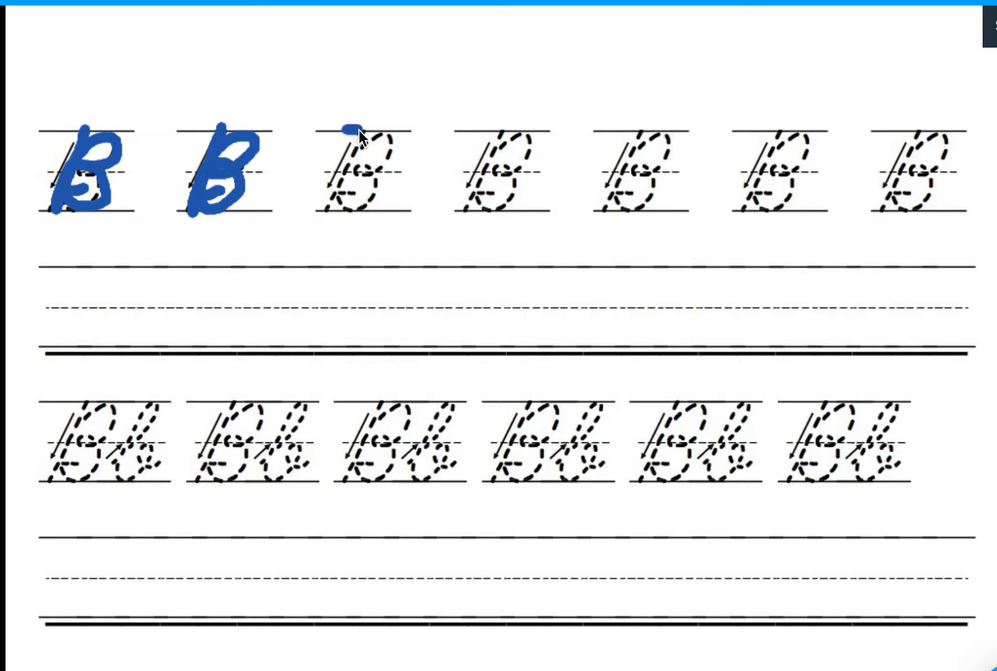
left_click_drag(346, 133, 347, 212)
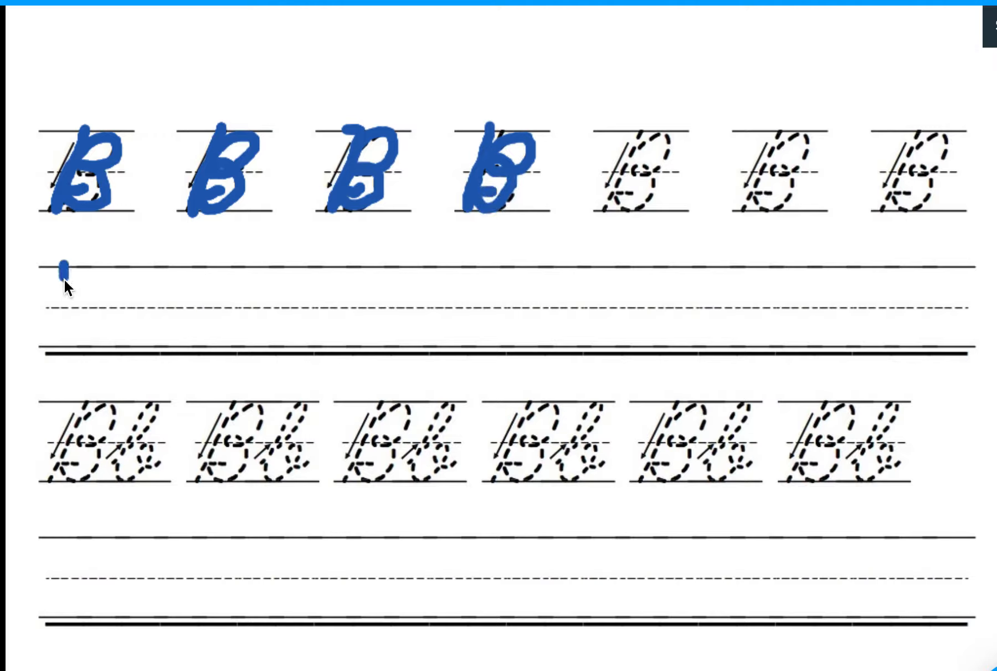
left_click_drag(64, 267, 48, 344)
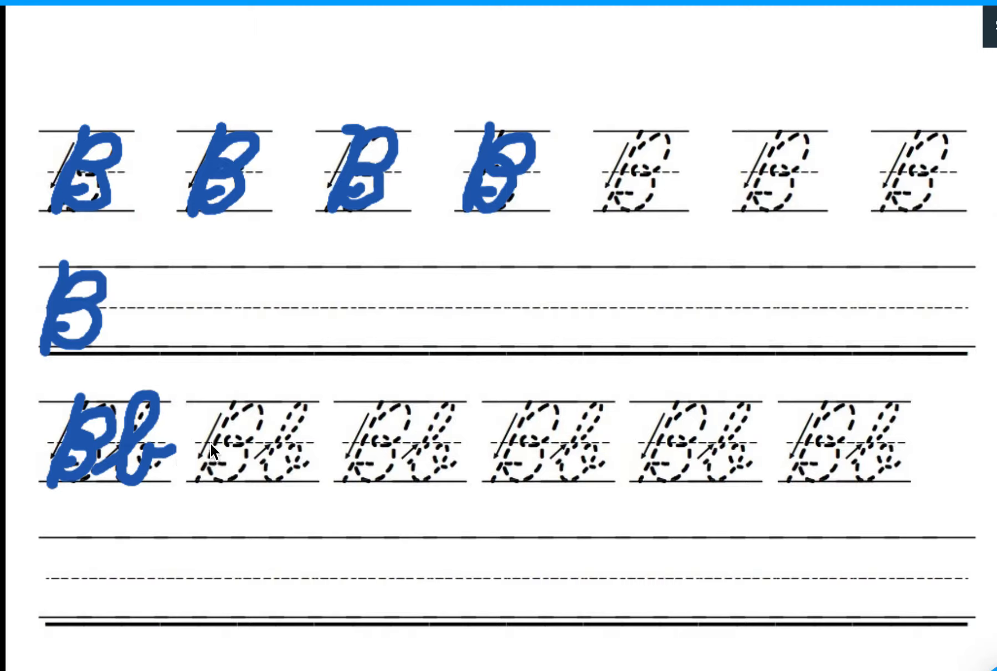
Trace the second dotted Bb pair in the second row with two blue strokes
left_click_drag(223, 401, 202, 487)
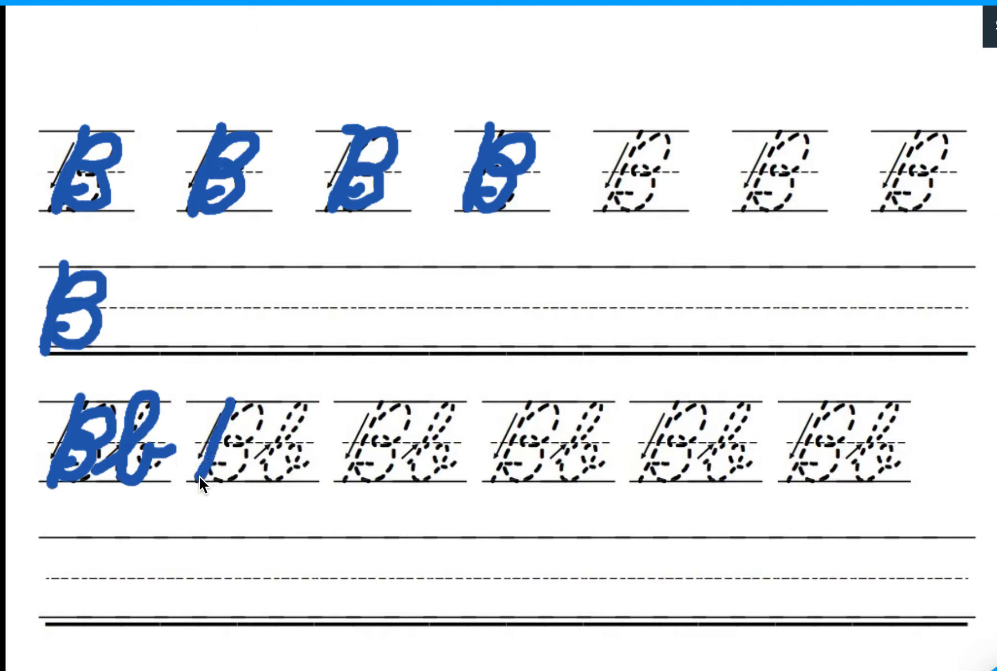
left_click_drag(203, 483, 235, 413)
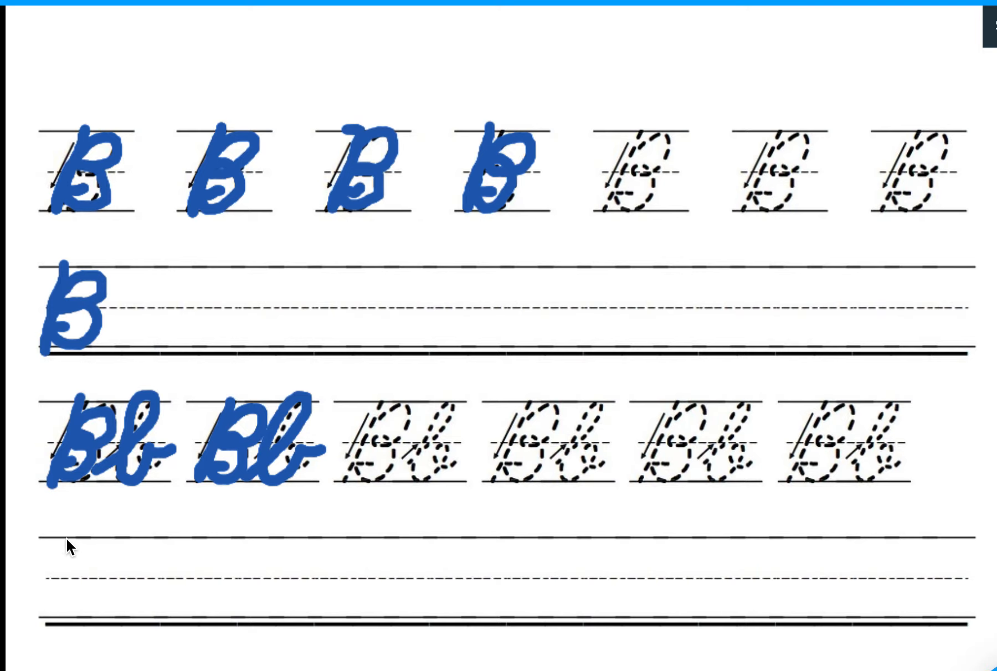
Write a freehand capital B on the bottom practice line, then add a joining stroke
left_click_drag(57, 534, 57, 610)
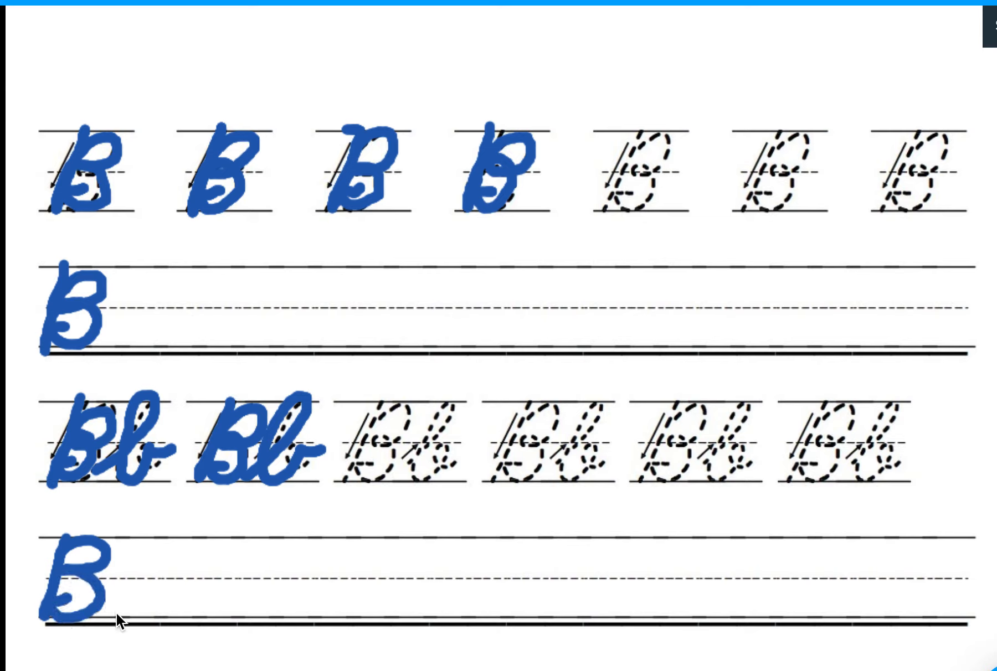
mouse_move(112, 620)
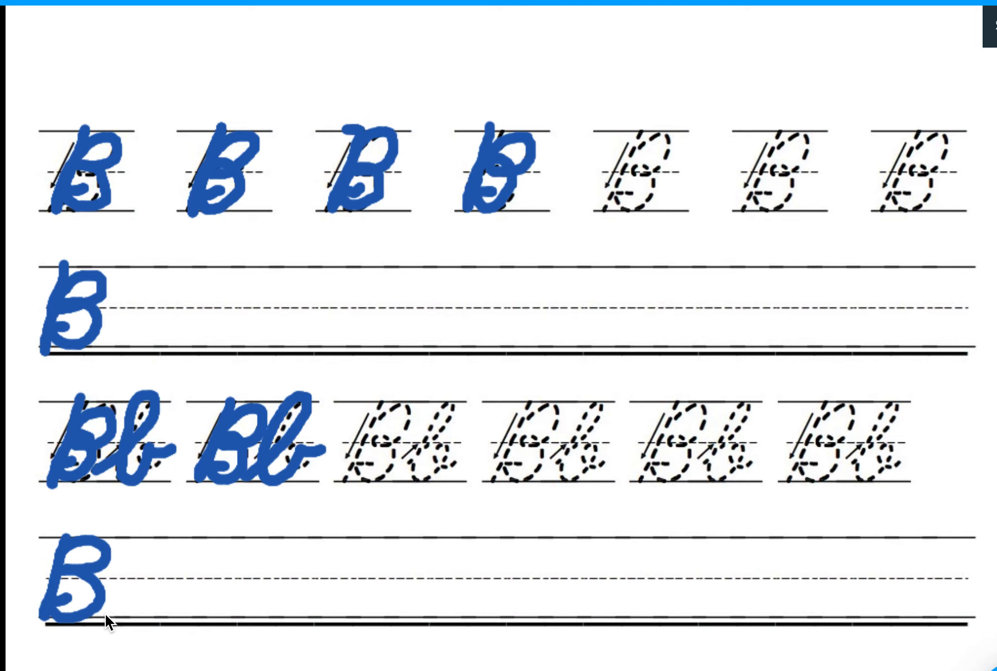
left_click_drag(101, 630, 162, 541)
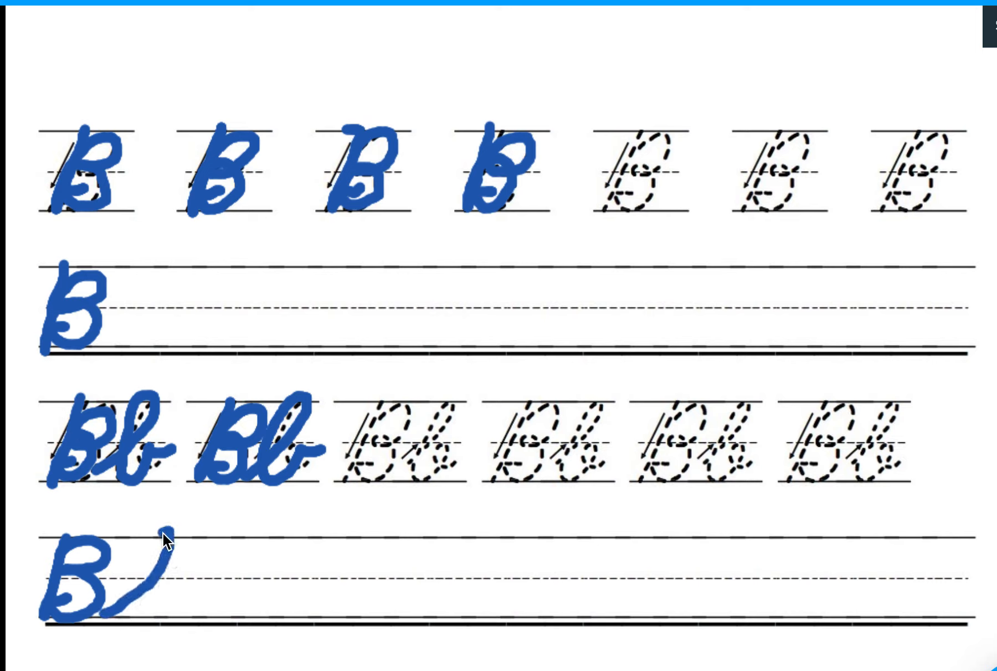